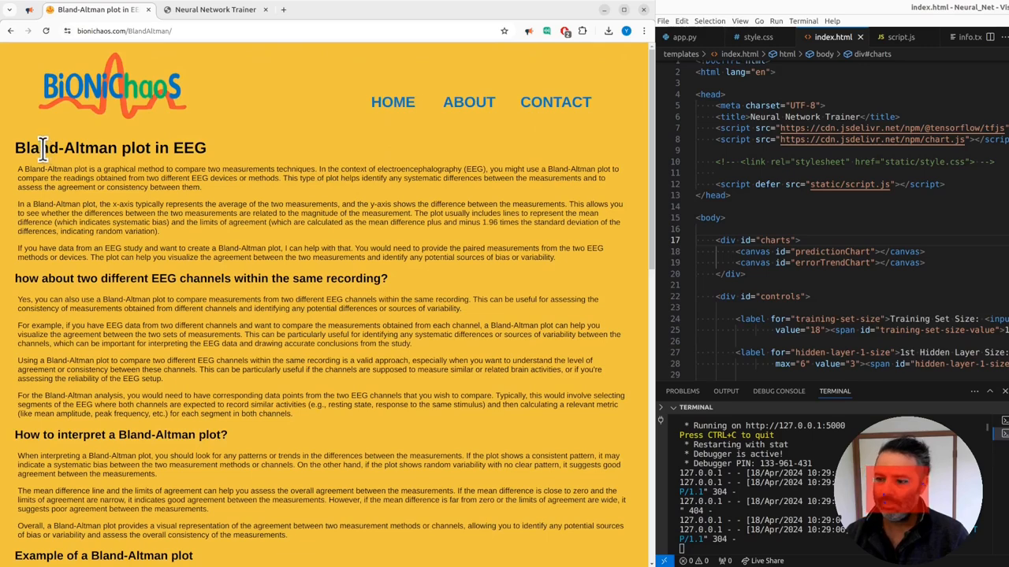
Scroll down the BioniChaos home page to browse the grid of tool tiles.
{"action": "scroll", "scroll_direction": "down", "scroll_amount": 3}
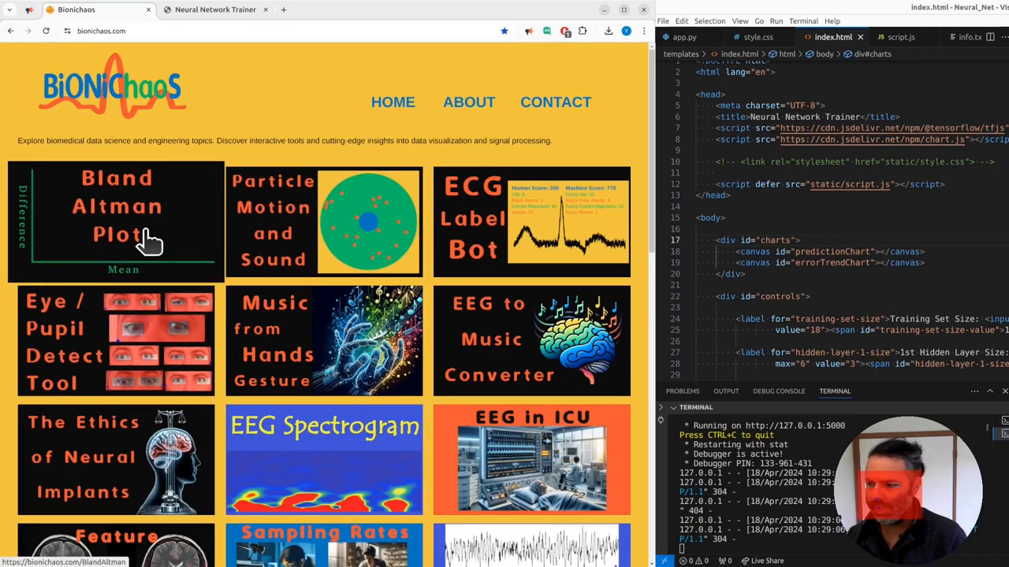
{"action": "mouse_move", "coordinate": [201, 241]}
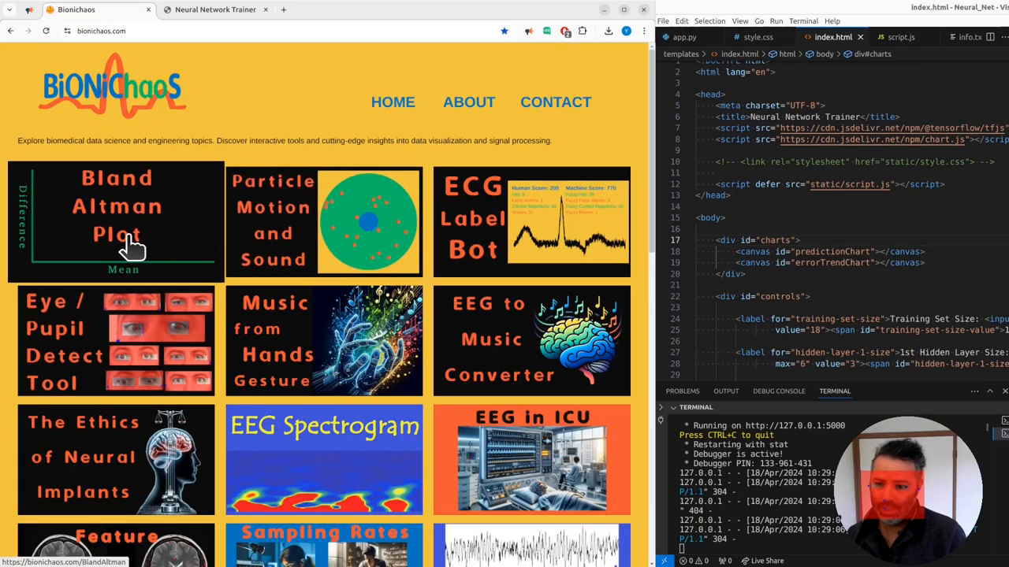
{"action": "left_click", "coordinate": [324, 220]}
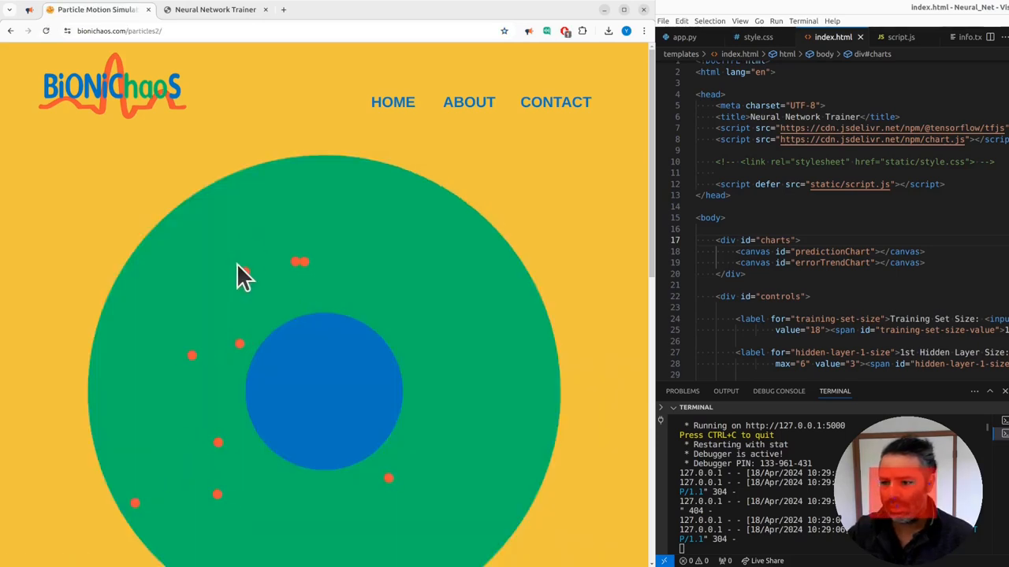
{"action": "scroll", "scroll_direction": "down", "scroll_amount": 3}
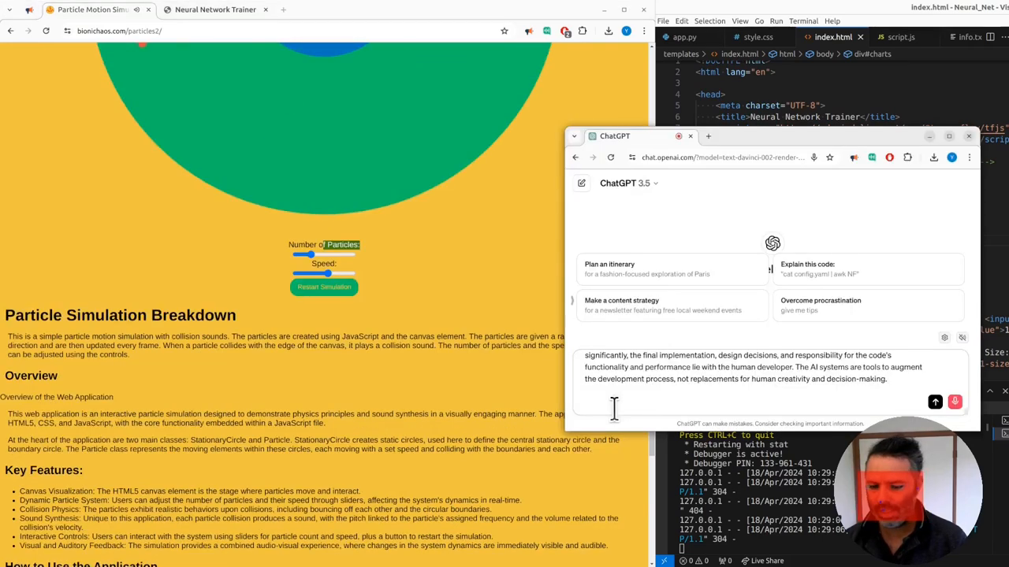
{"action": "type", "text": "hey can you"}
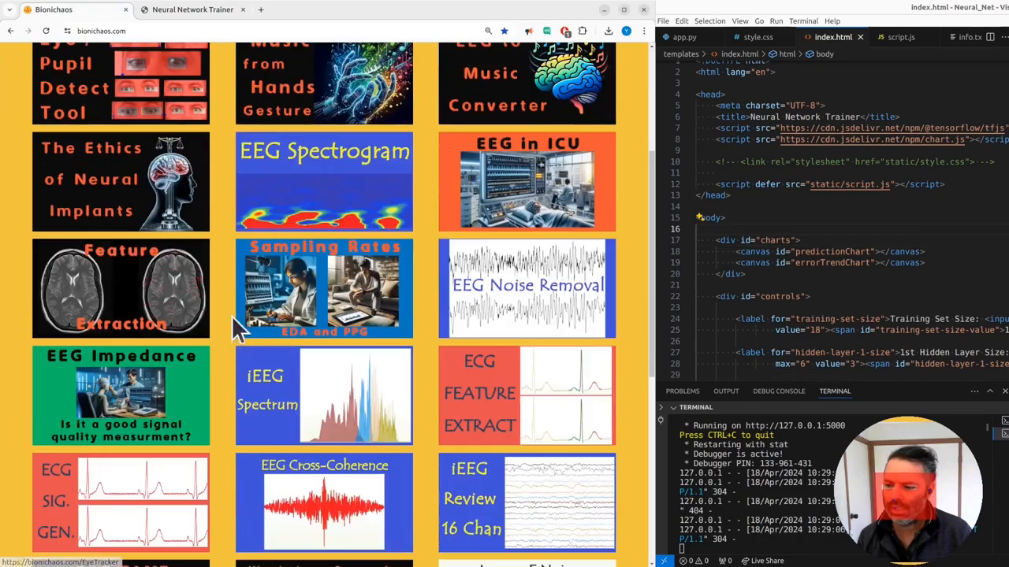
{"action": "scroll", "scroll_direction": "down", "scroll_amount": 3}
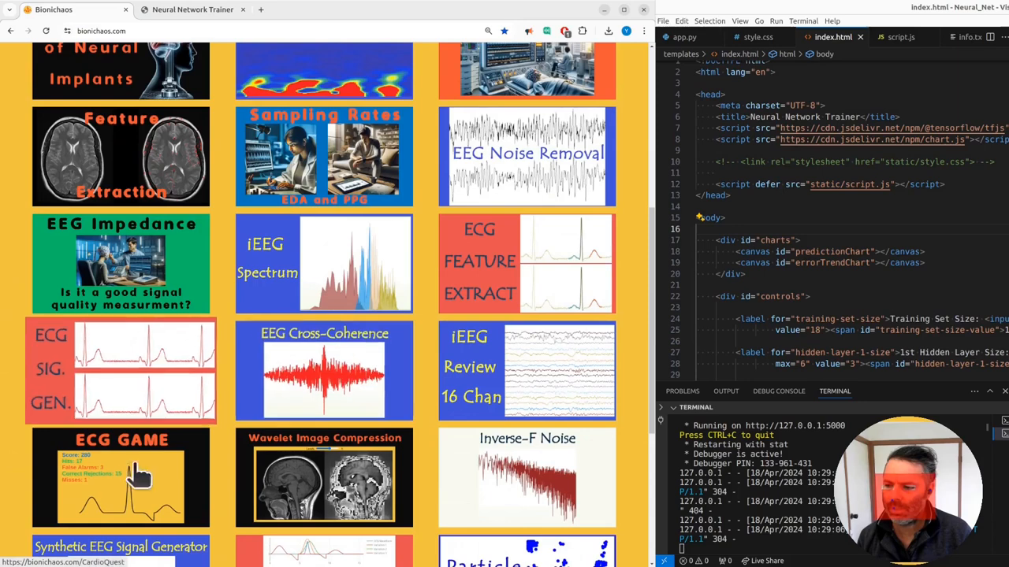
{"action": "left_click", "coordinate": [121, 477]}
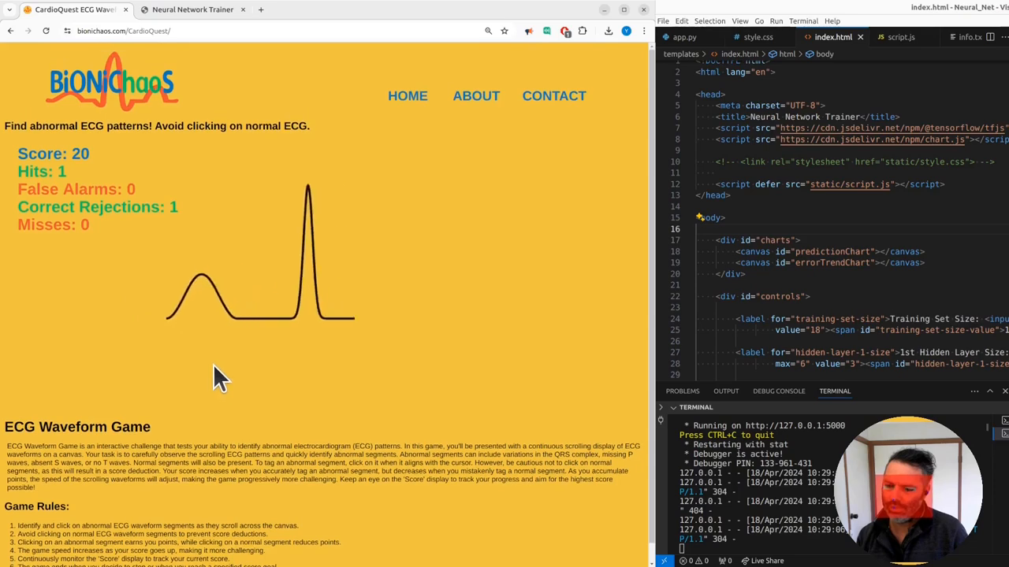
{"action": "left_click", "coordinate": [174, 291]}
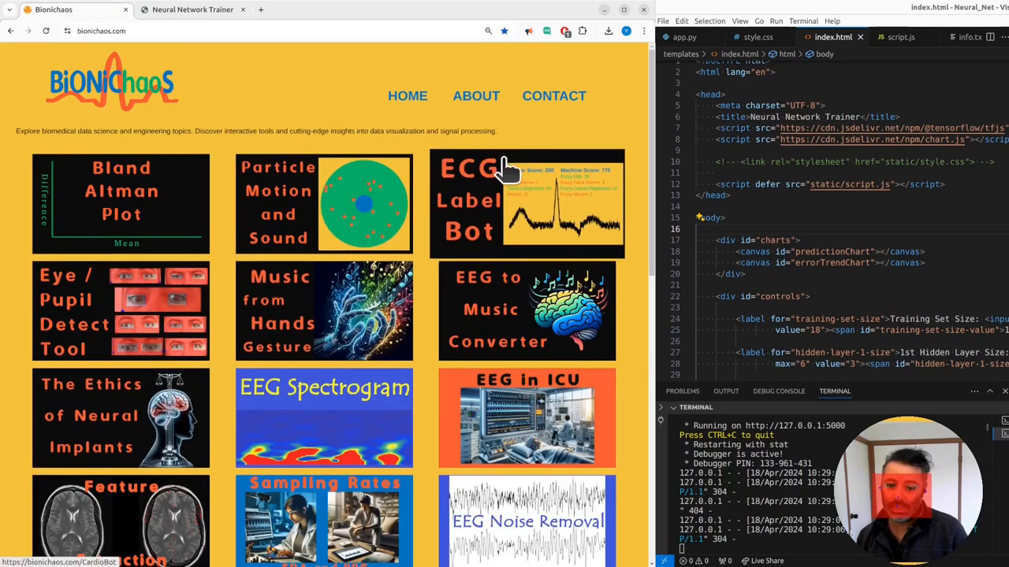
Open the ECG Label Bot challenge, raise the Noise Level, and tag a noisy beat.
{"action": "left_click", "coordinate": [526, 204]}
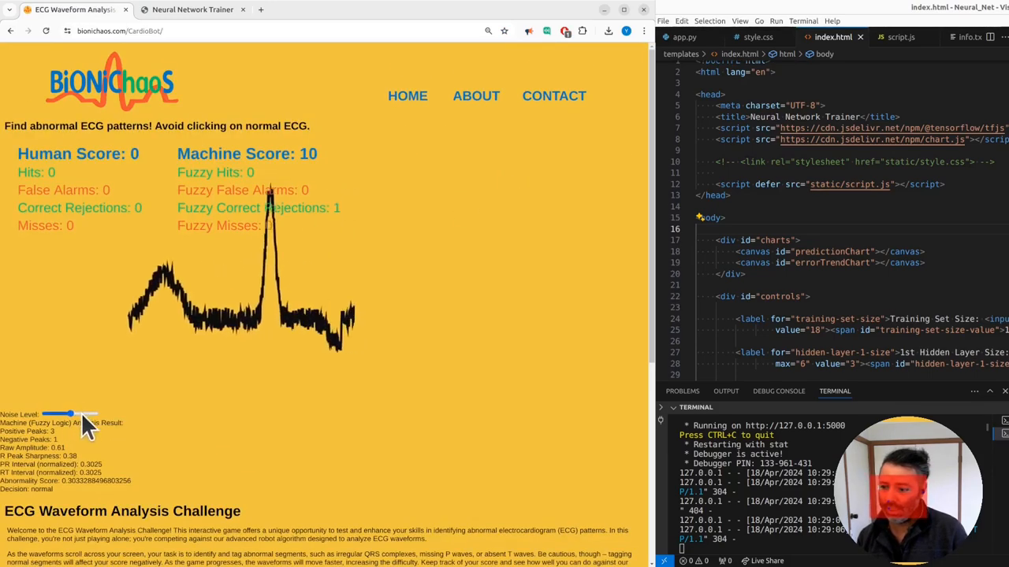
{"action": "left_click_drag", "start_coordinate": [58, 414], "coordinate": [49, 414]}
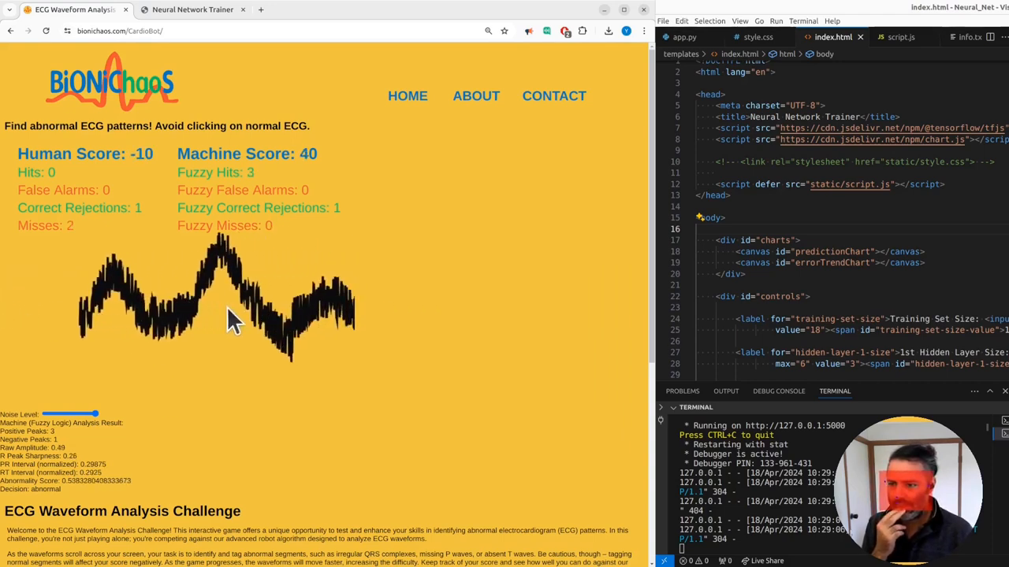
{"action": "left_click", "coordinate": [233, 323]}
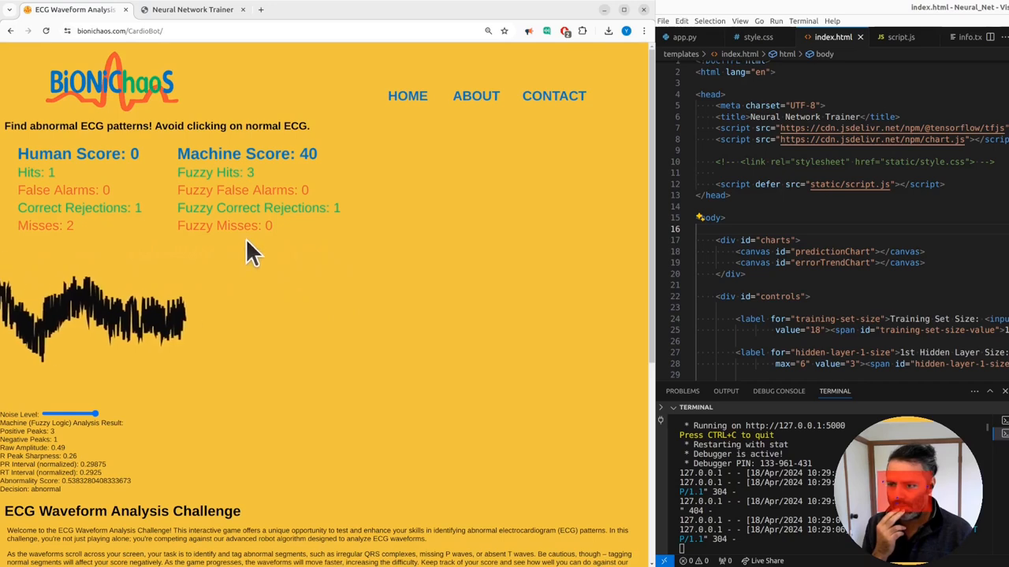
Tag two more spiked beats, reaching Human -70 versus Machine 220, then view app.py.
{"action": "left_click", "coordinate": [87, 323]}
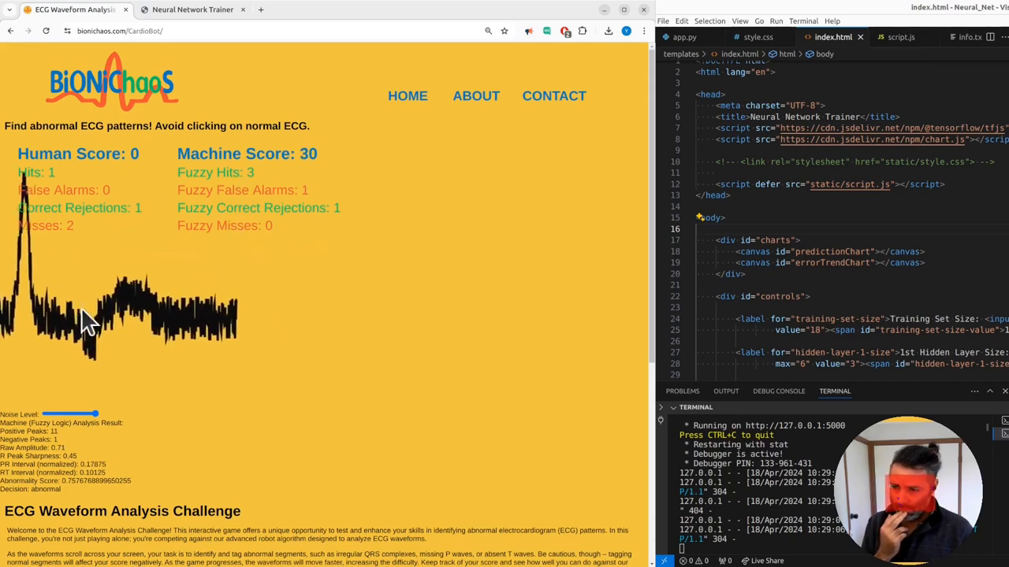
{"action": "left_click", "coordinate": [87, 323]}
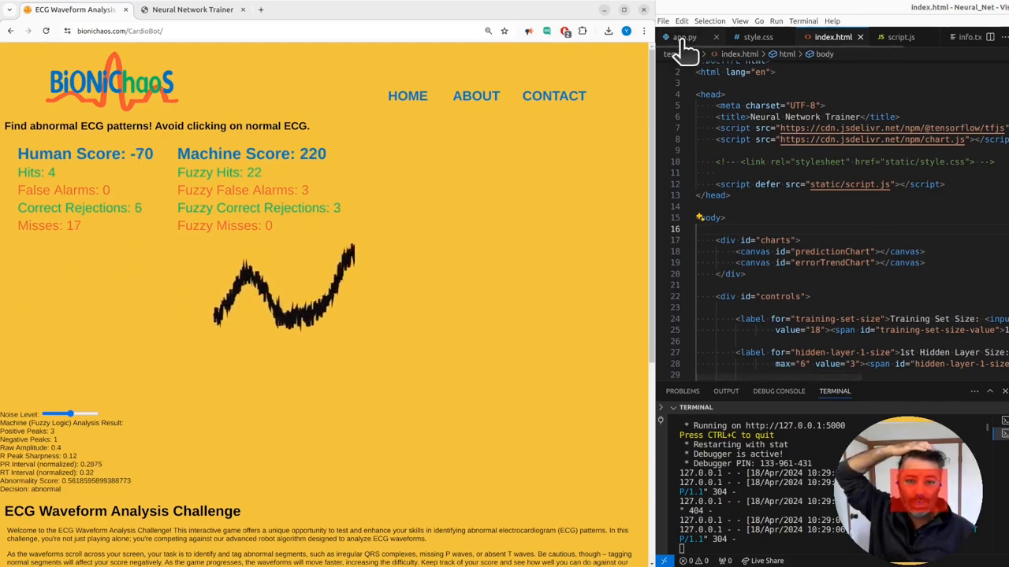
{"action": "left_click", "coordinate": [682, 37]}
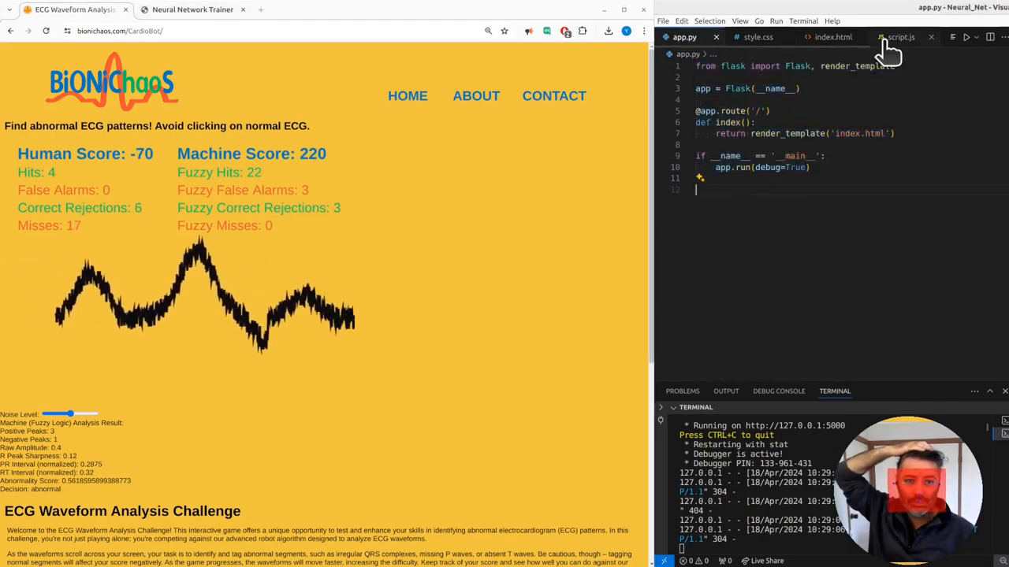
Switch the editor to script.js to see the getTrainingData code.
{"action": "left_click", "coordinate": [898, 37]}
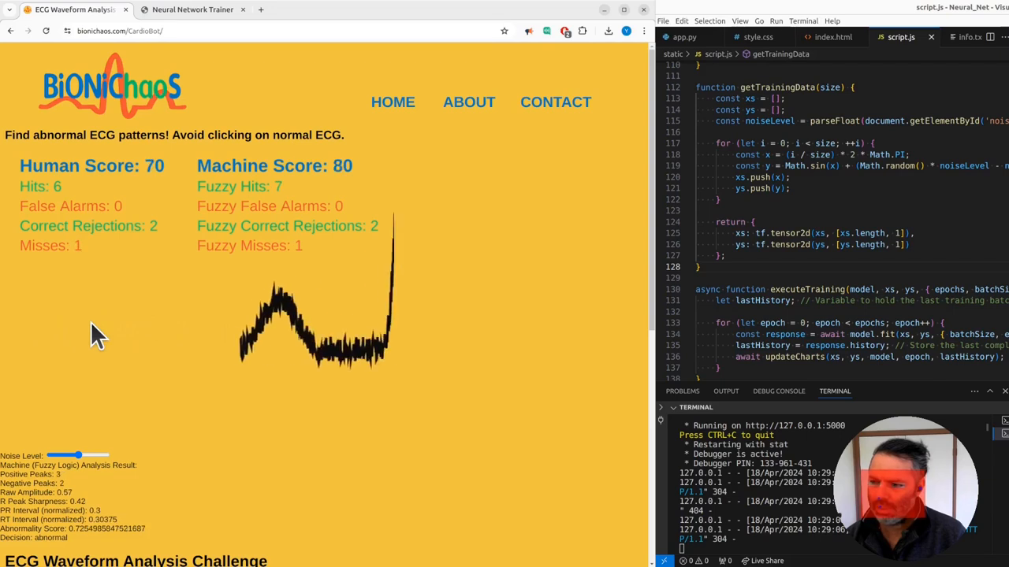
Flag ten spiked and wavy abnormal ECG beats, reaching Human 290 versus Machine 300.
{"action": "left_click", "coordinate": [95, 339]}
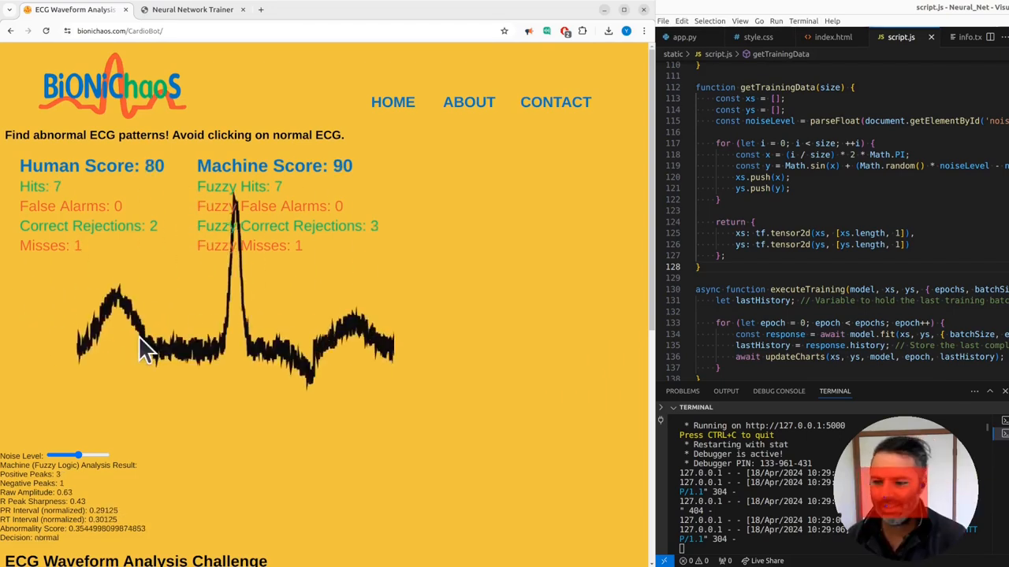
{"action": "left_click", "coordinate": [142, 346]}
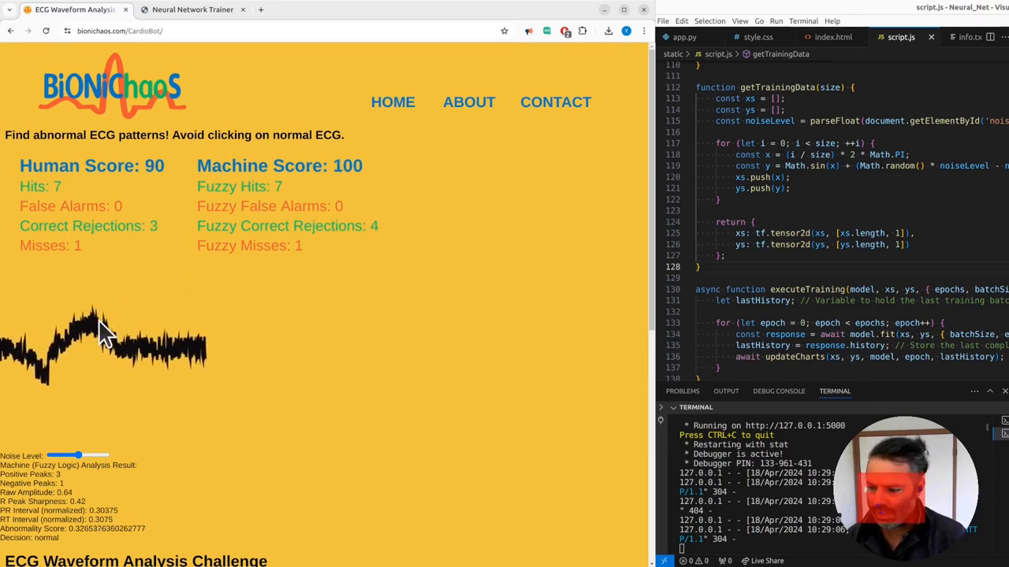
{"action": "left_click", "coordinate": [103, 338]}
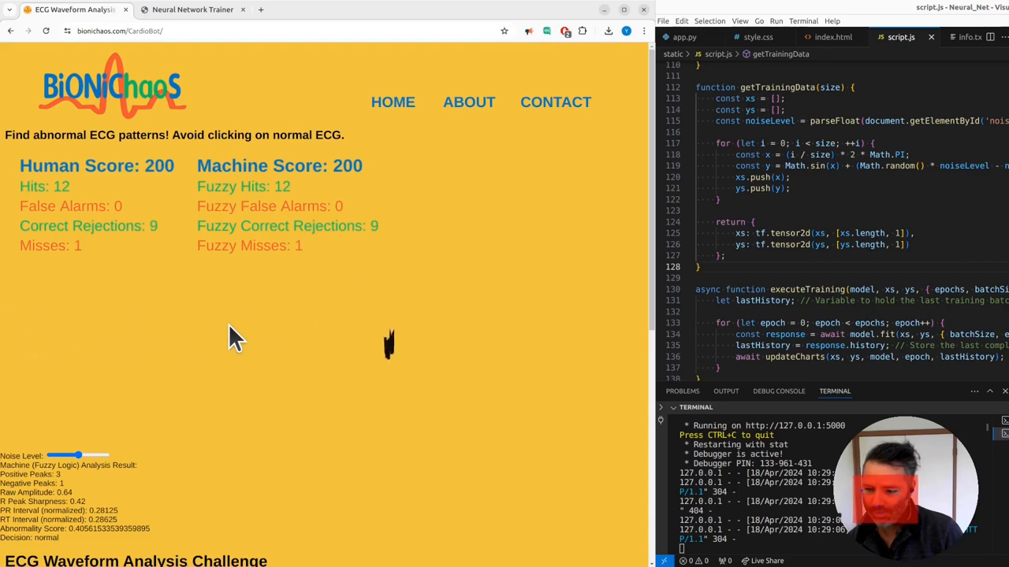
{"action": "left_click", "coordinate": [221, 335]}
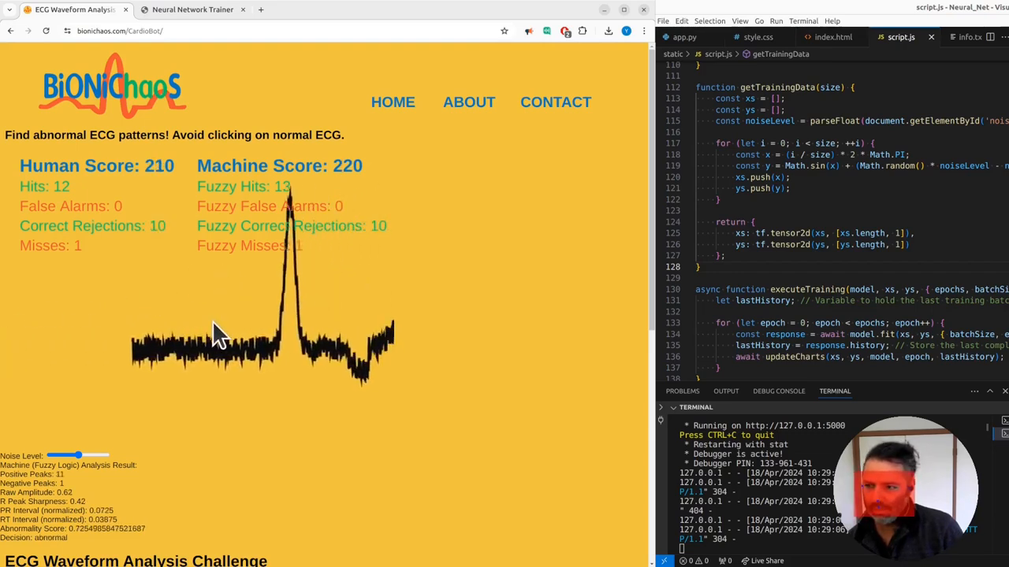
{"action": "left_click", "coordinate": [228, 346]}
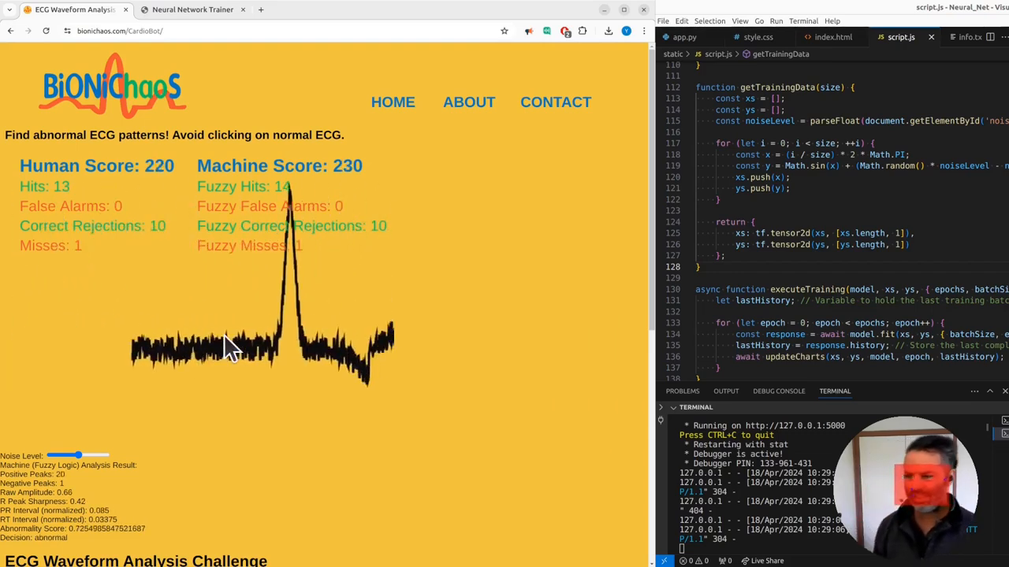
{"action": "left_click", "coordinate": [236, 347]}
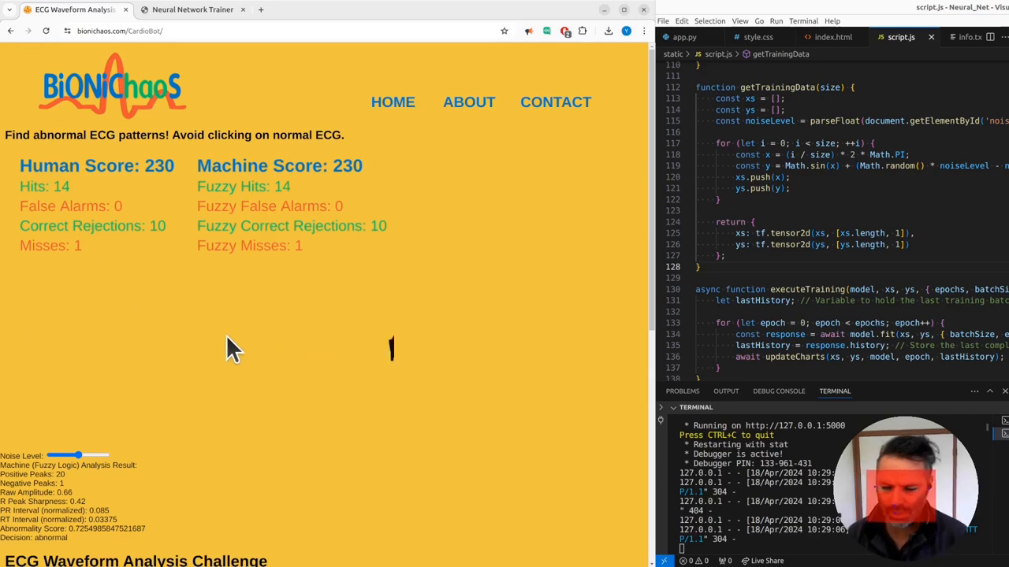
{"action": "left_click", "coordinate": [221, 339]}
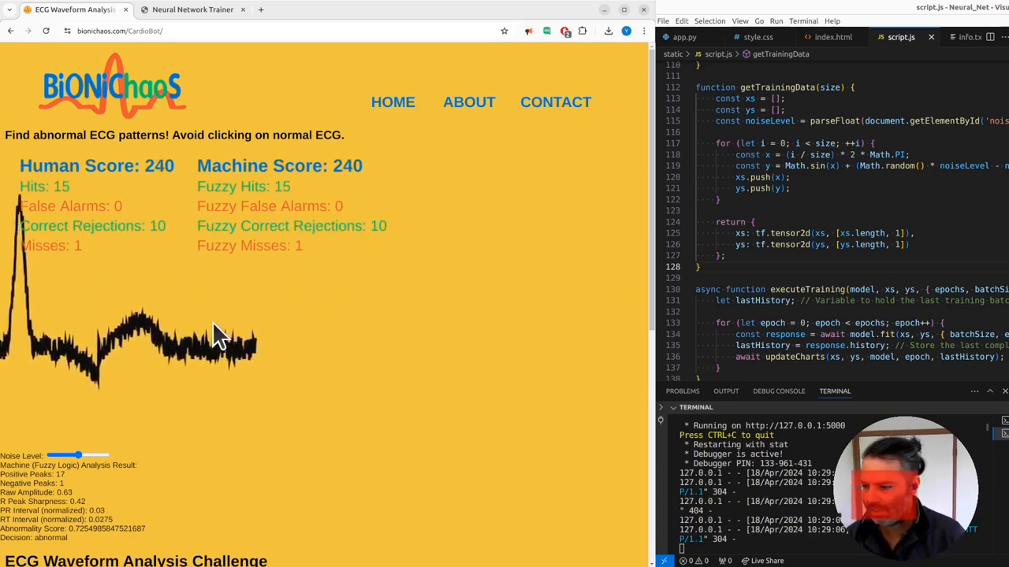
{"action": "left_click", "coordinate": [221, 335]}
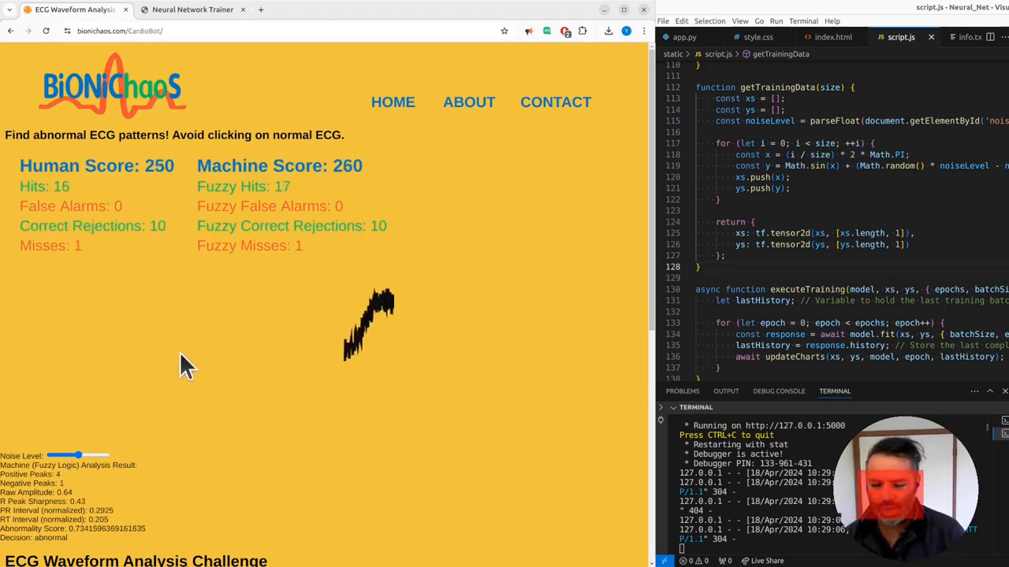
{"action": "left_click", "coordinate": [366, 323]}
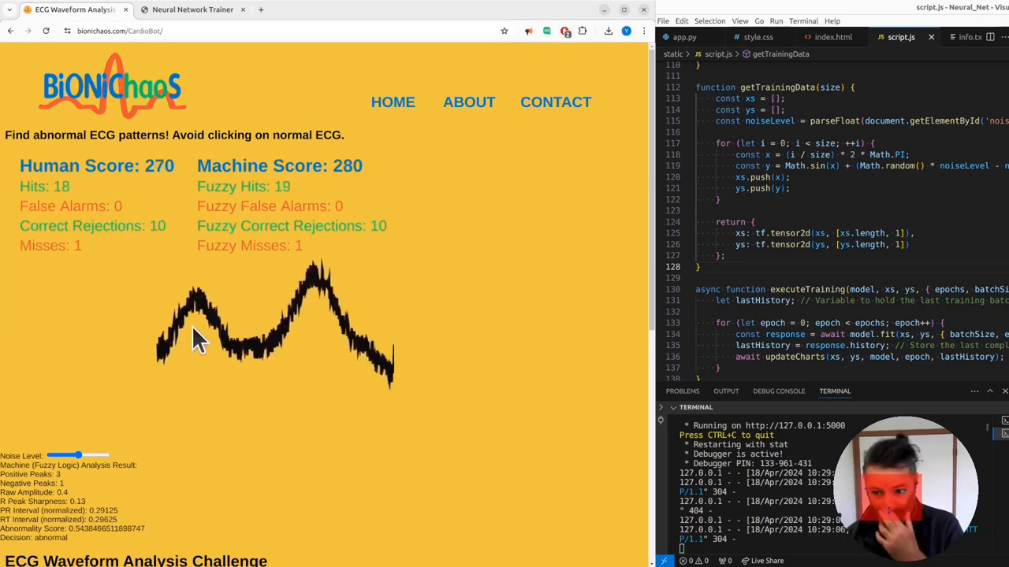
{"action": "left_click", "coordinate": [197, 339]}
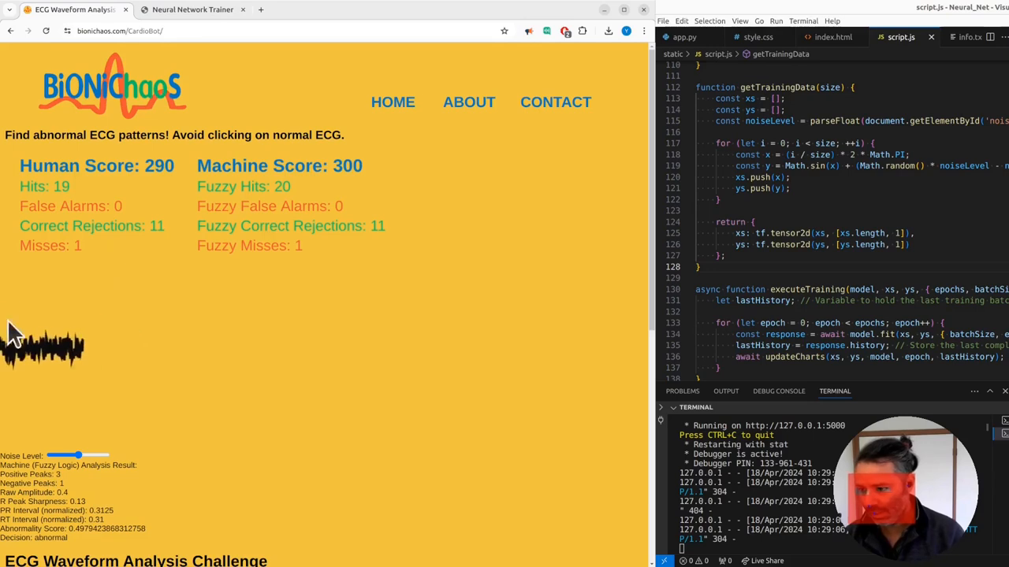
Flag eight more noisy or spiked ECG traces, ending at Human 310 versus Machine 450.
{"action": "left_click", "coordinate": [142, 362]}
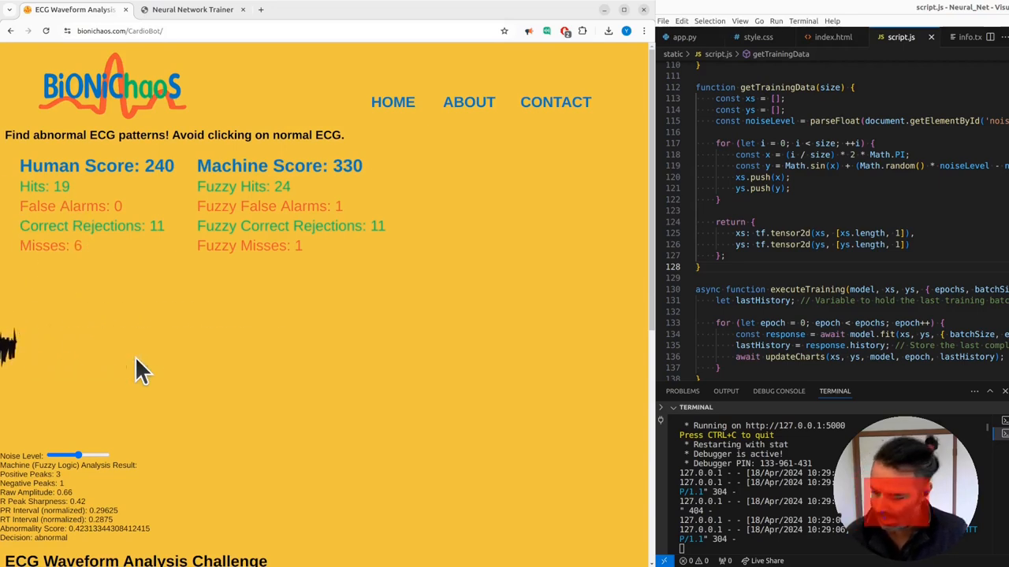
{"action": "left_click", "coordinate": [138, 355]}
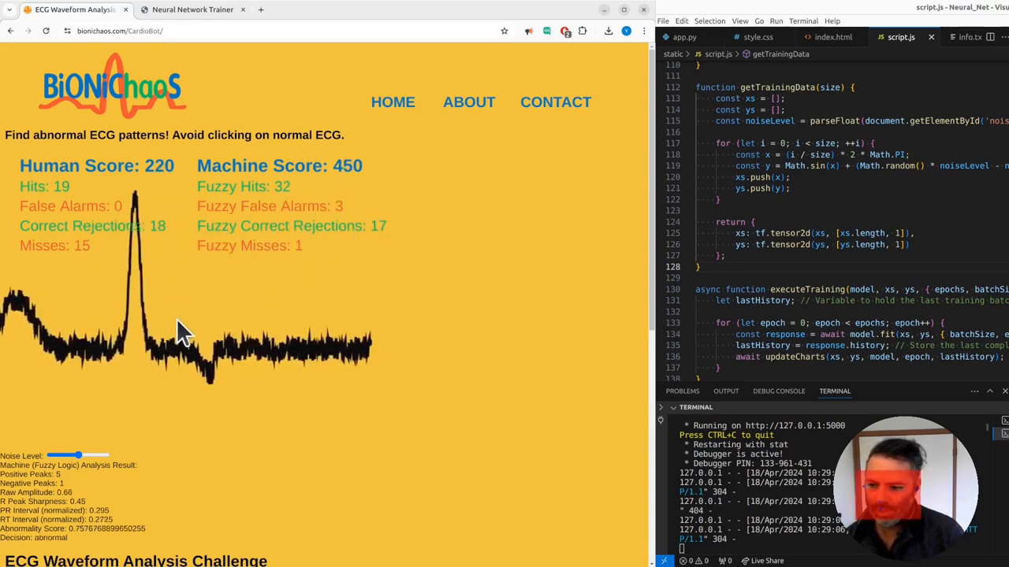
{"action": "left_click", "coordinate": [181, 331]}
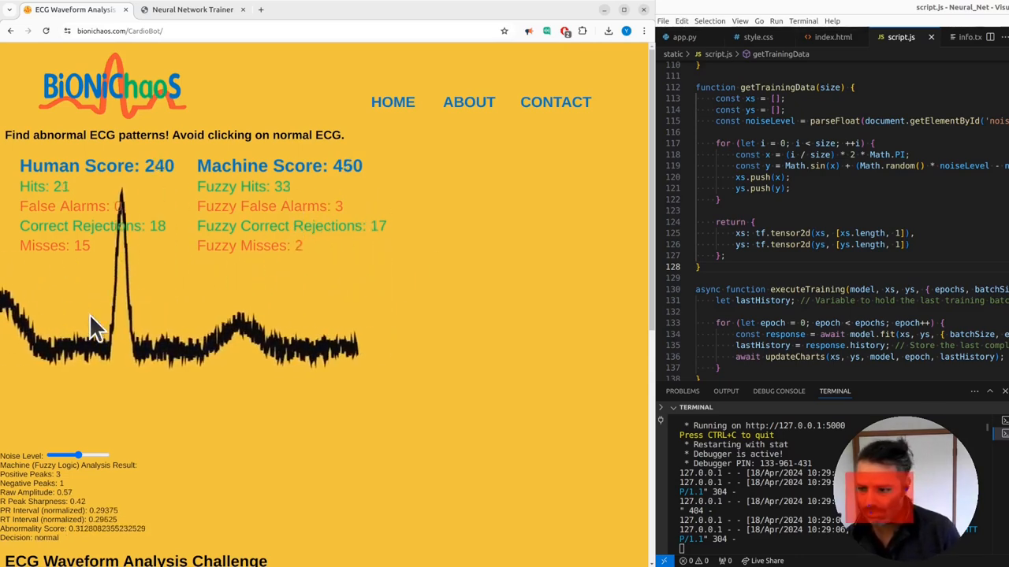
{"action": "left_click", "coordinate": [91, 327]}
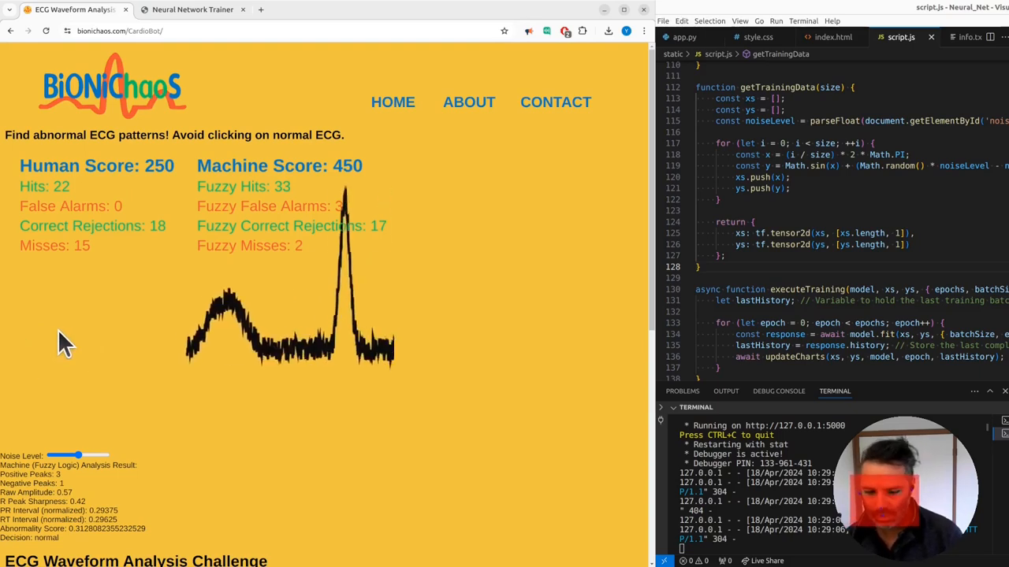
{"action": "left_click", "coordinate": [229, 343]}
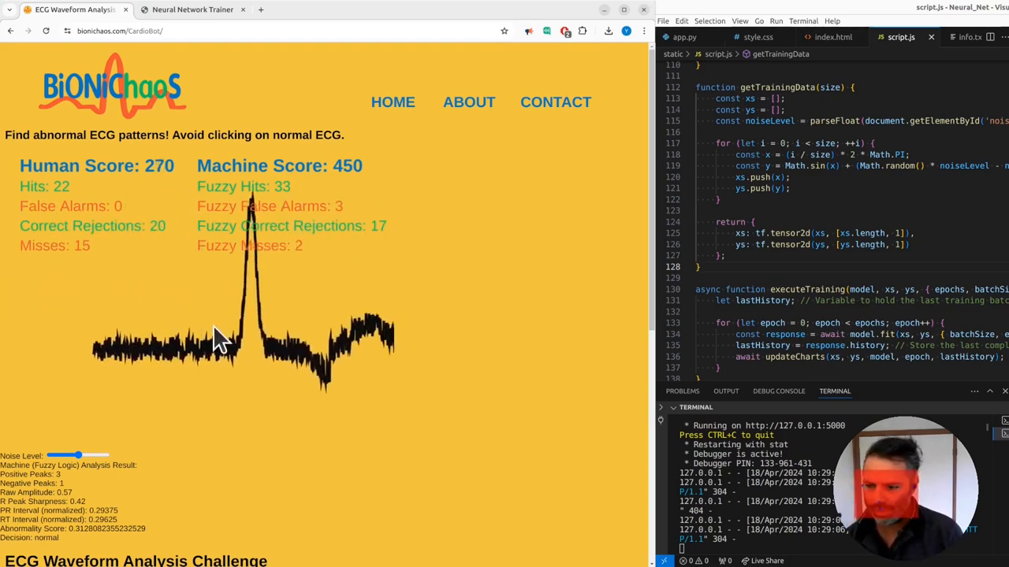
{"action": "left_click", "coordinate": [221, 339]}
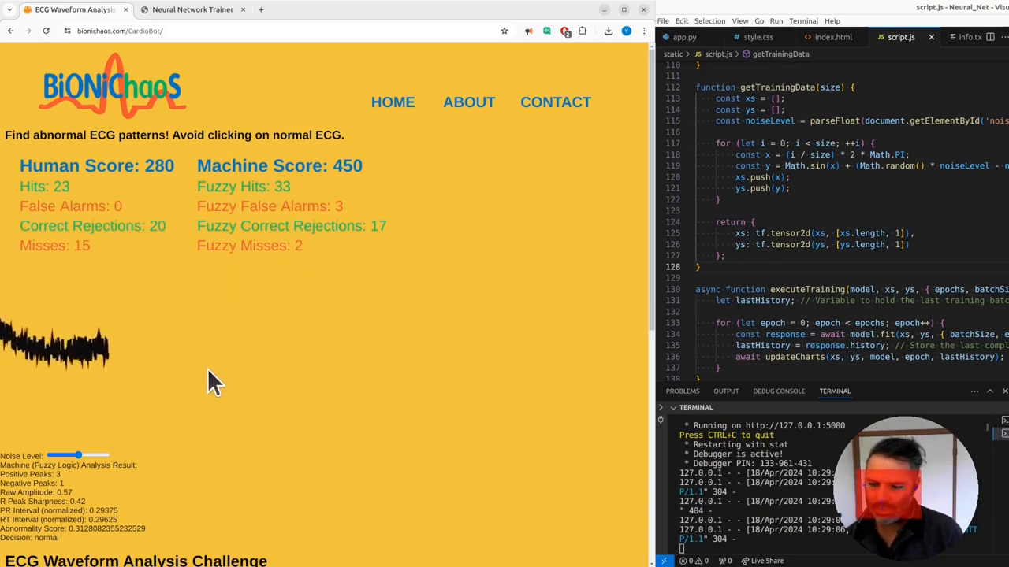
{"action": "left_click", "coordinate": [174, 339]}
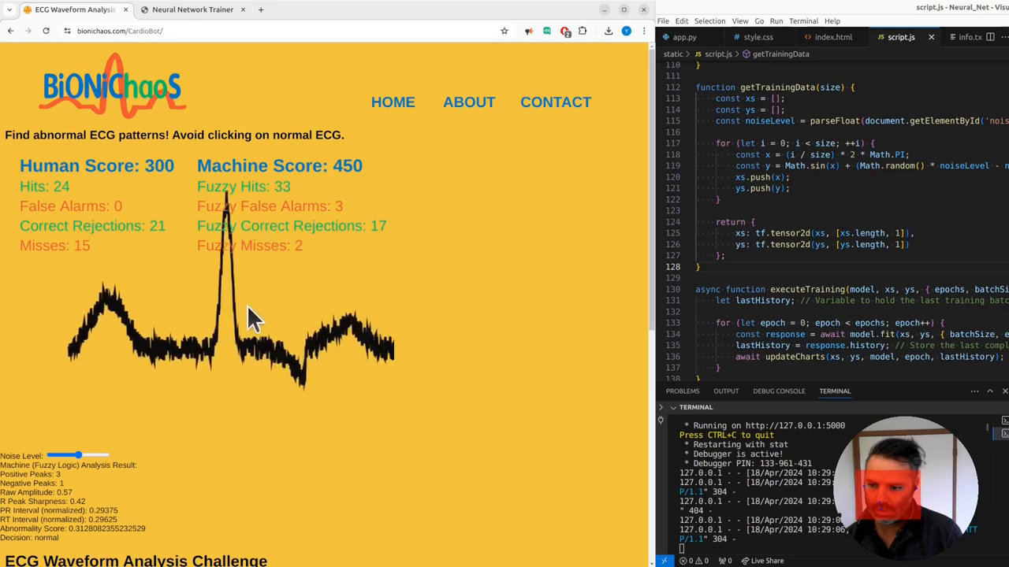
{"action": "left_click", "coordinate": [252, 315]}
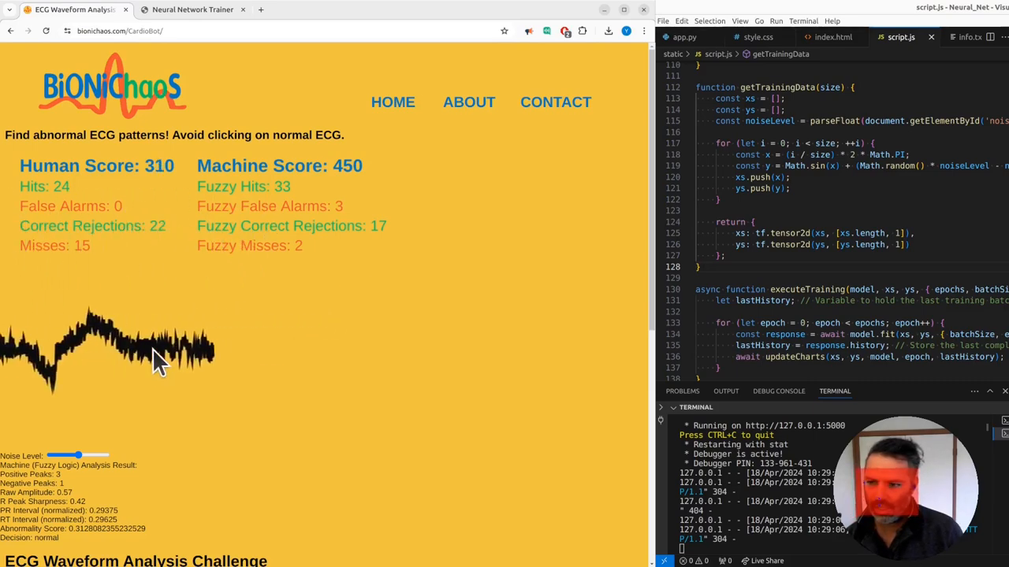